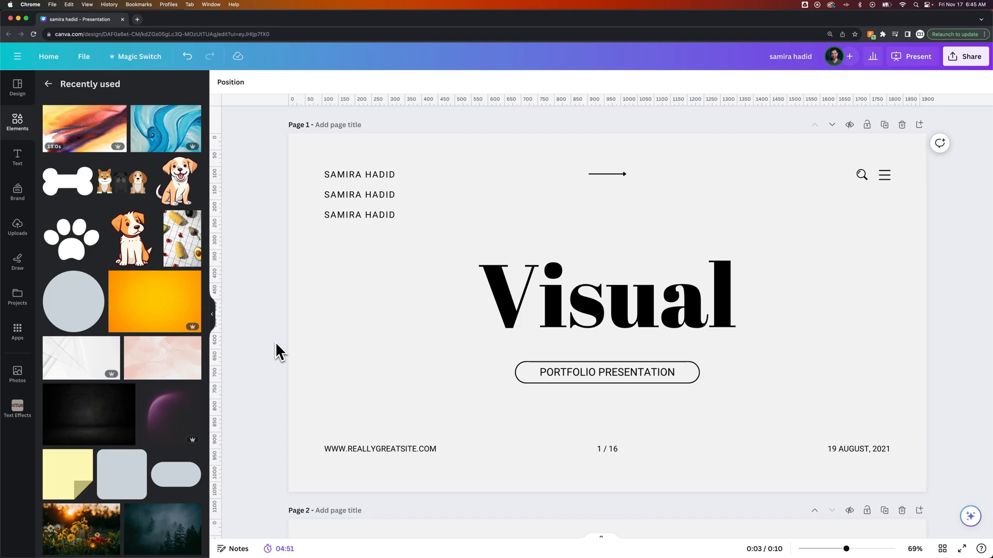
Select page 1, the 'Visual' title slide, by clicking its empty background.
click(606, 304)
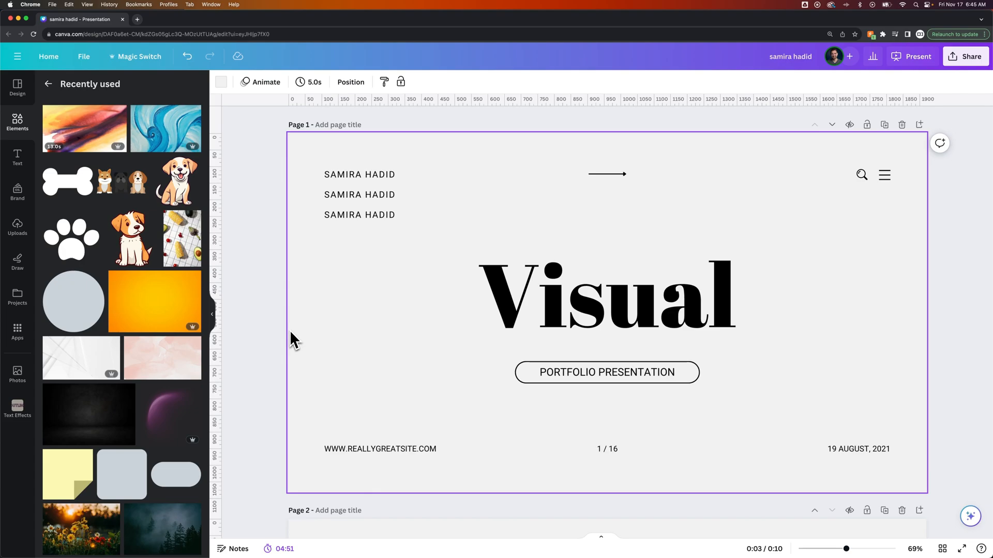
mouse_move(284, 237)
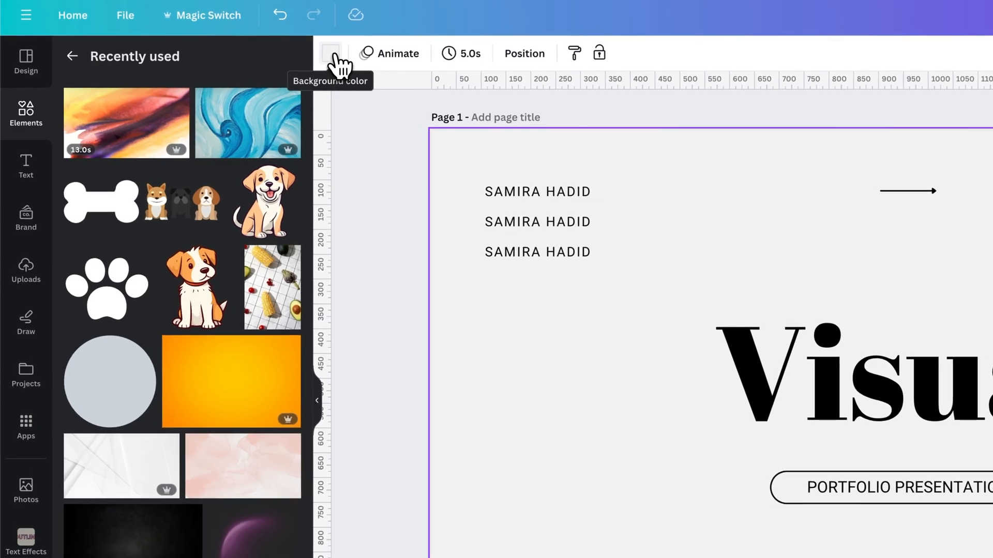
Apply the yellow-to-orange linear gradient from the background colour presets.
click(330, 53)
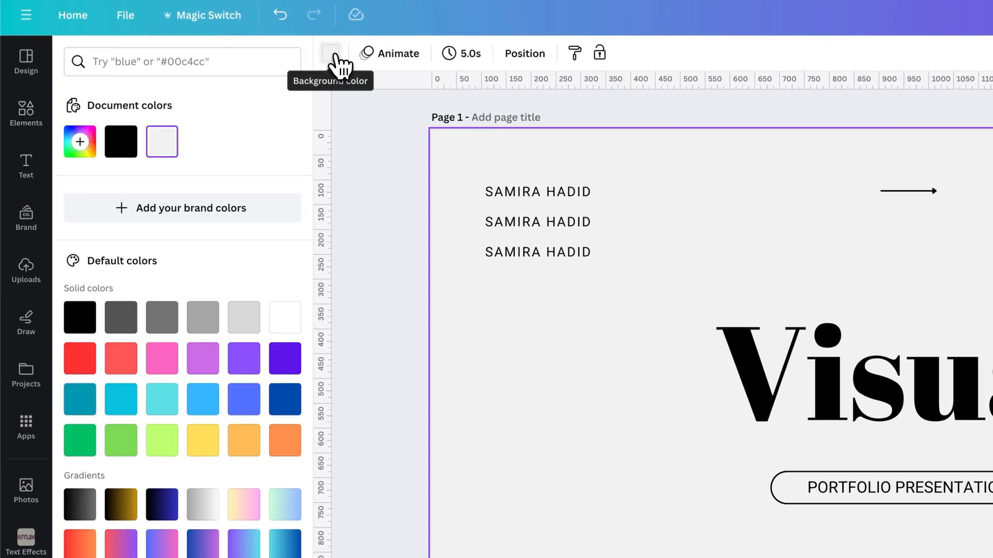
scroll(down, 3)
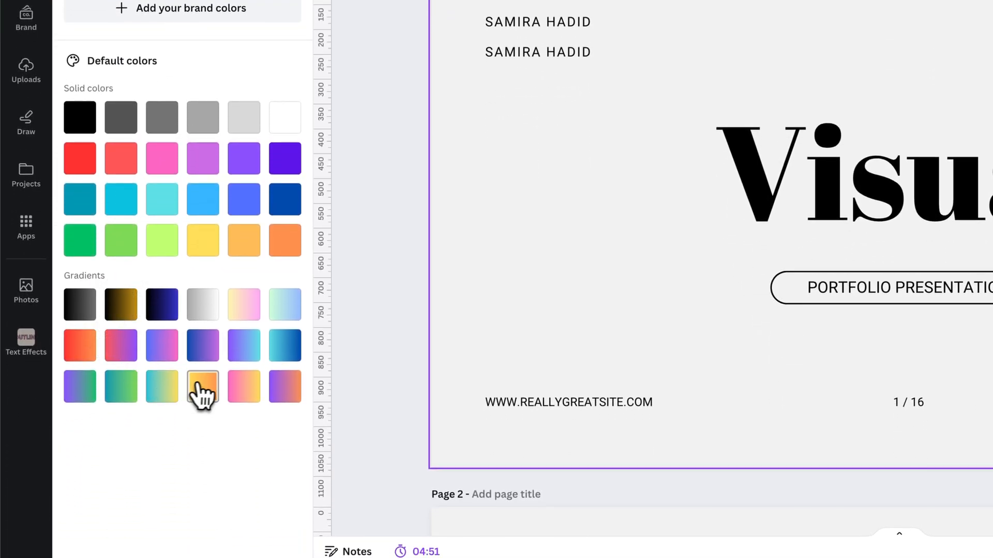
mouse_move(203, 387)
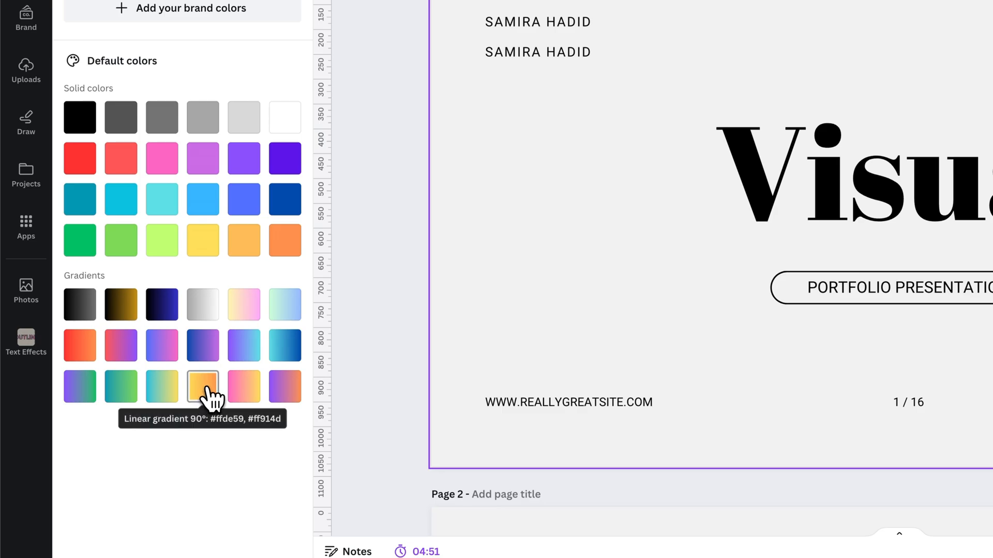
click(203, 386)
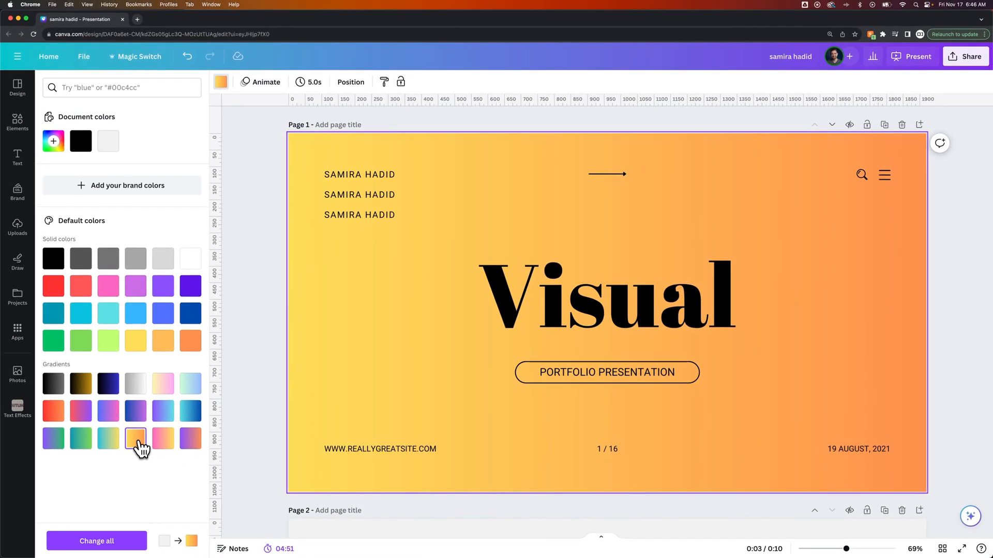
mouse_move(127, 355)
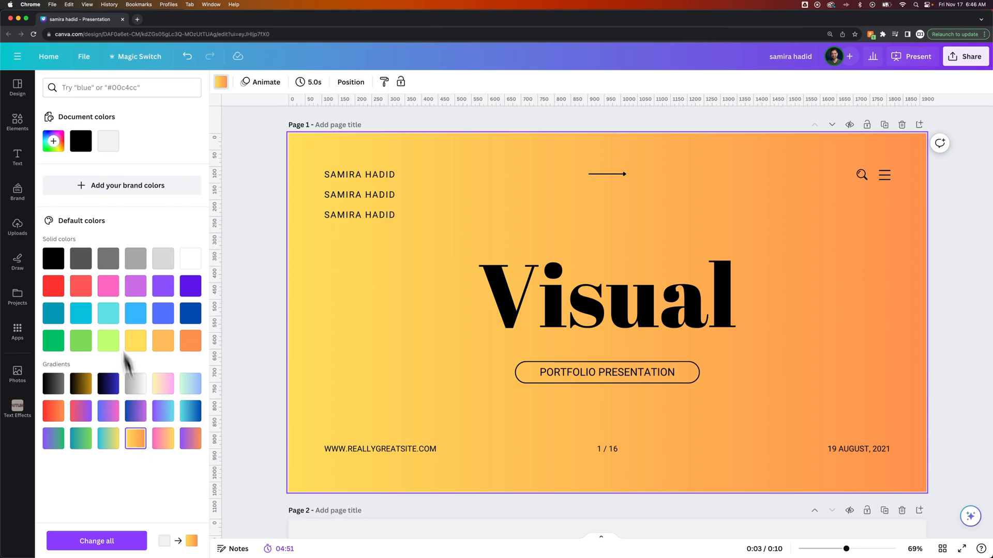
Create a custom gradient, trying vertical before settling on circular from the top-left corner.
click(53, 141)
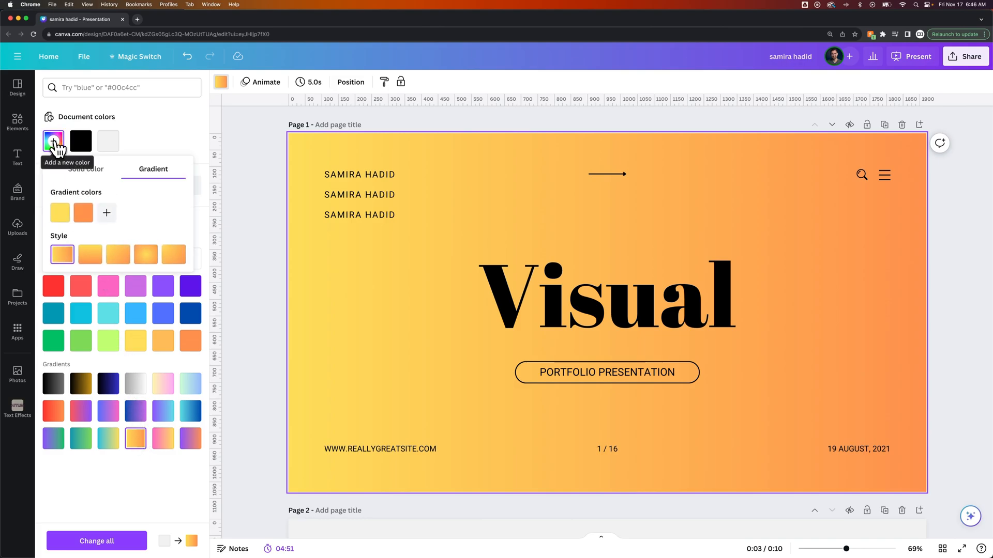
mouse_move(125, 230)
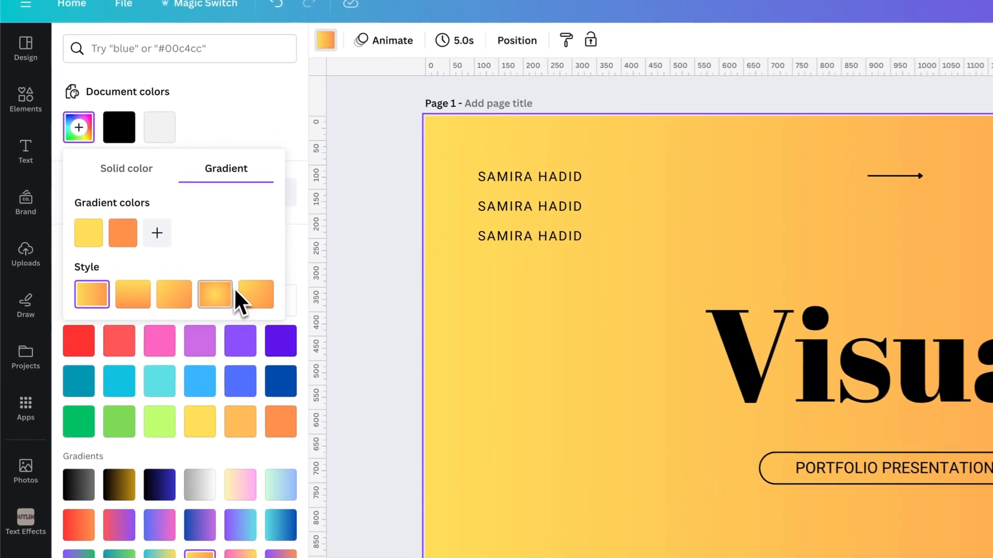
mouse_move(123, 234)
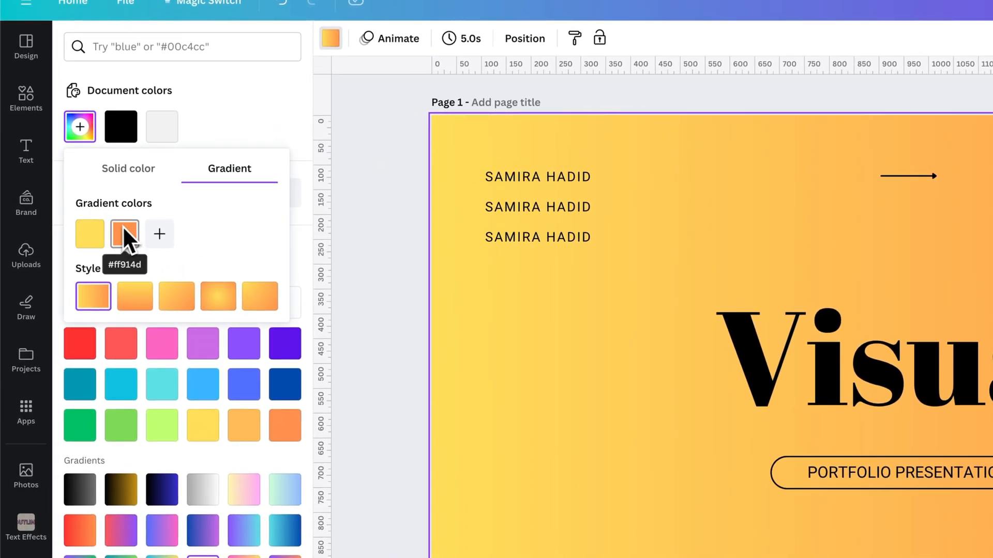
click(134, 296)
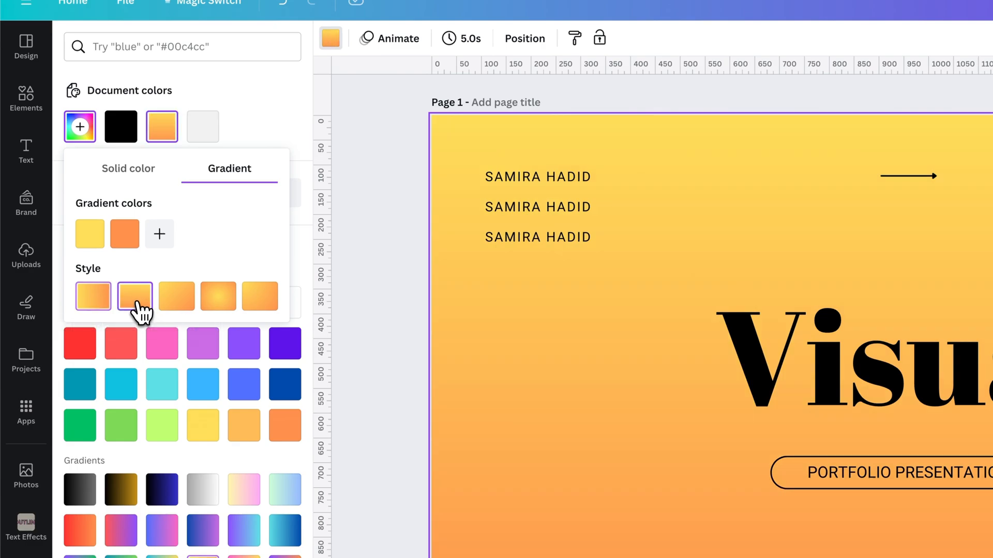
mouse_move(178, 297)
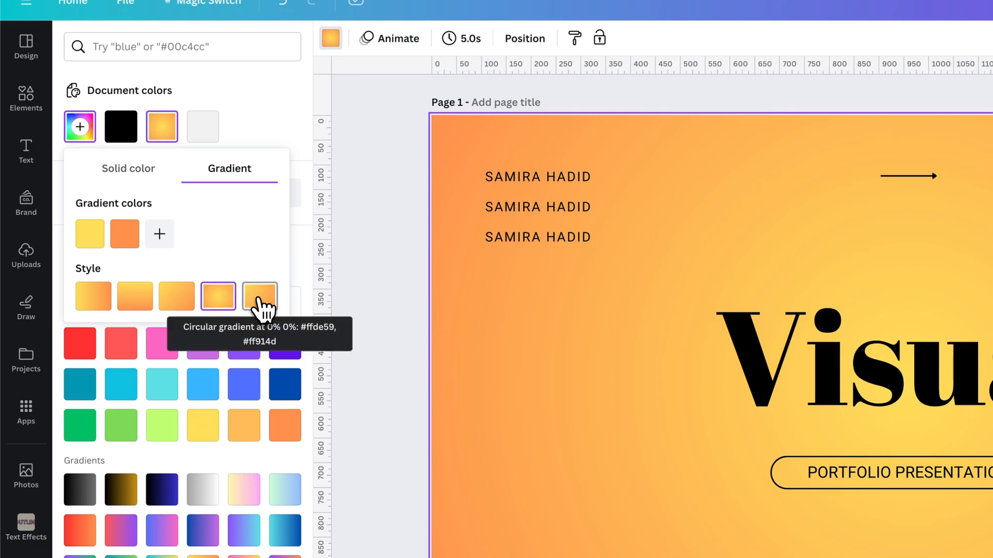
click(259, 295)
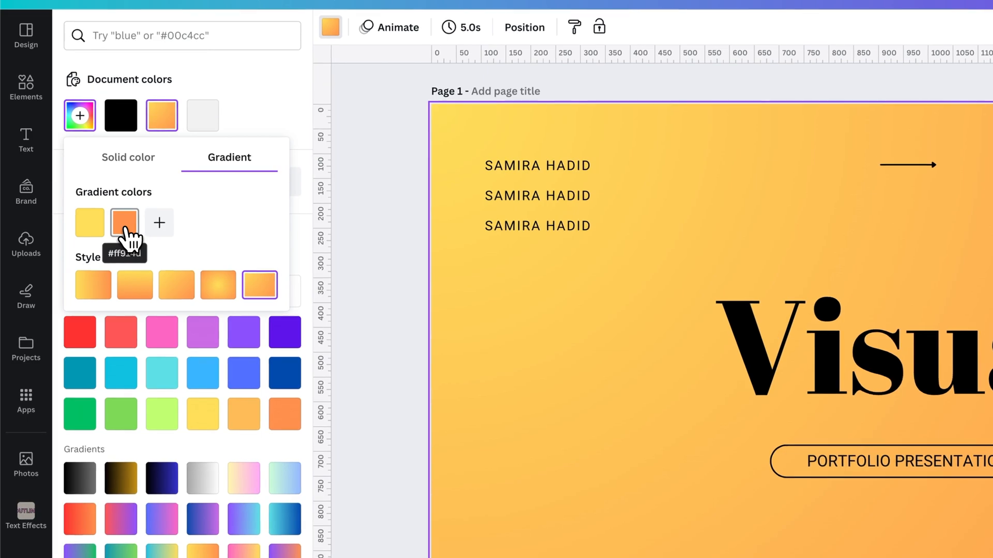
Change the gradient's orange stop to a lighter amber.
click(125, 223)
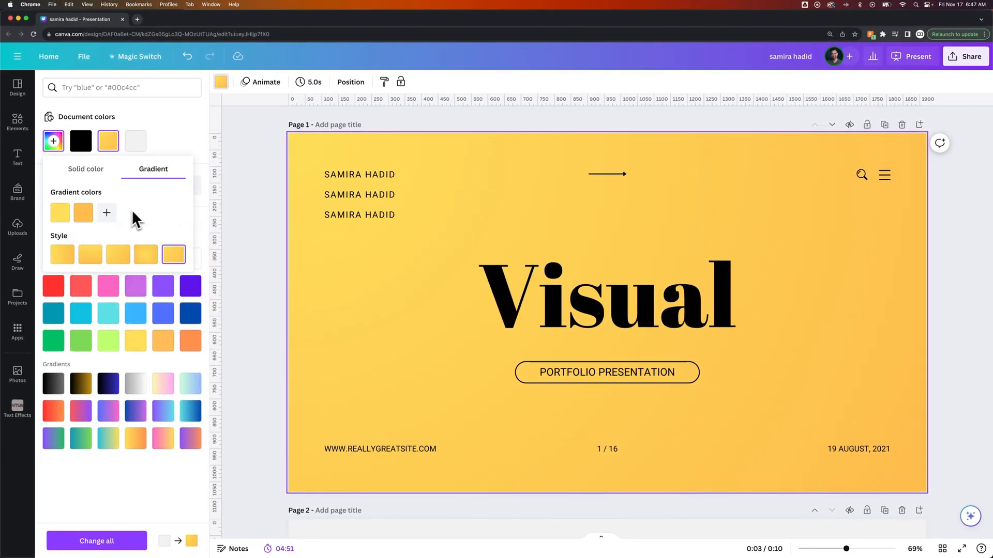
mouse_move(121, 225)
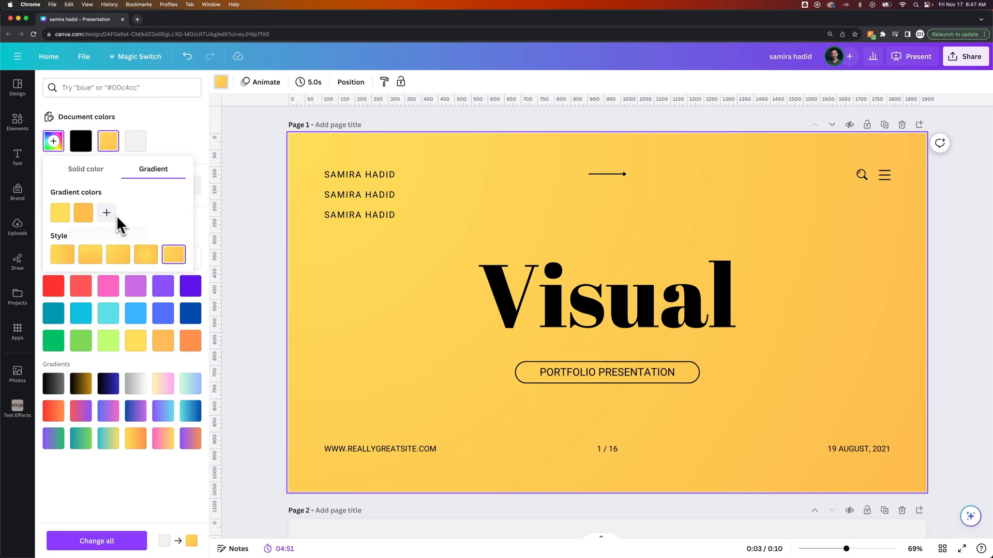
Add a third pink-magenta stop to the gradient.
click(106, 212)
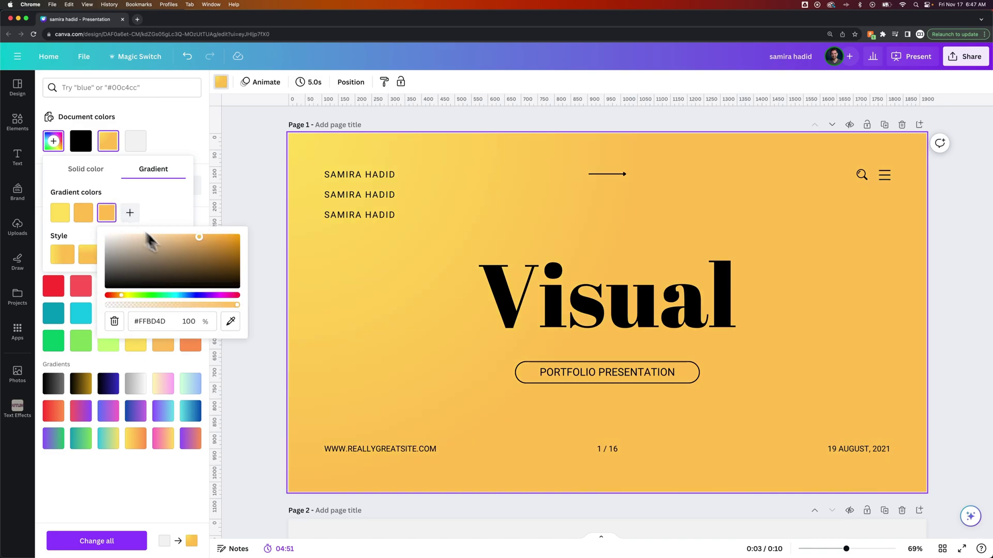
click(198, 259)
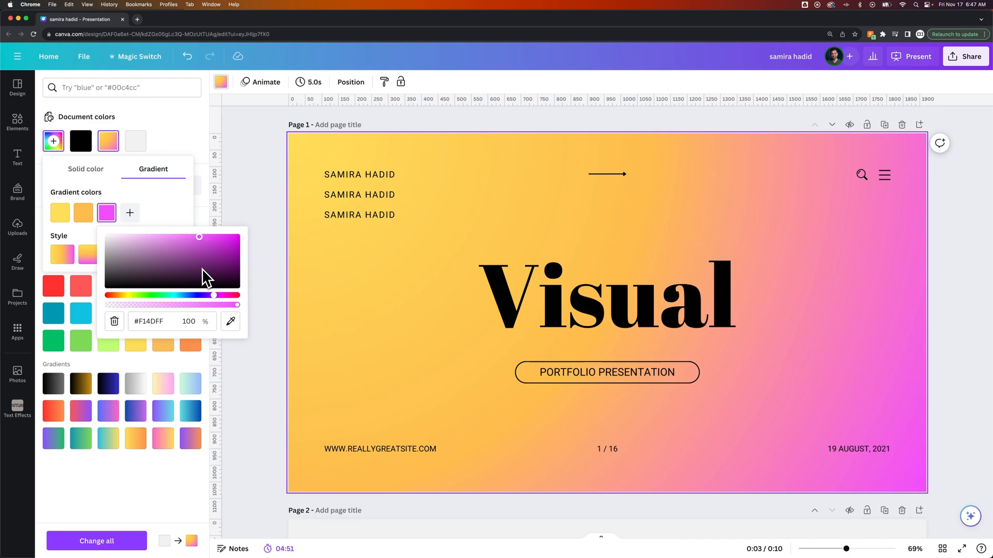
mouse_move(419, 161)
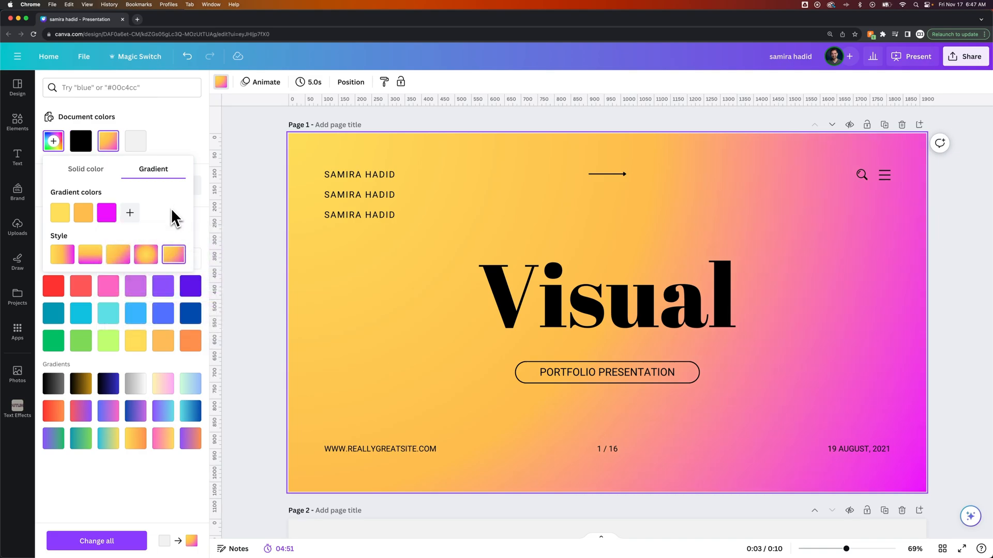
mouse_move(90, 253)
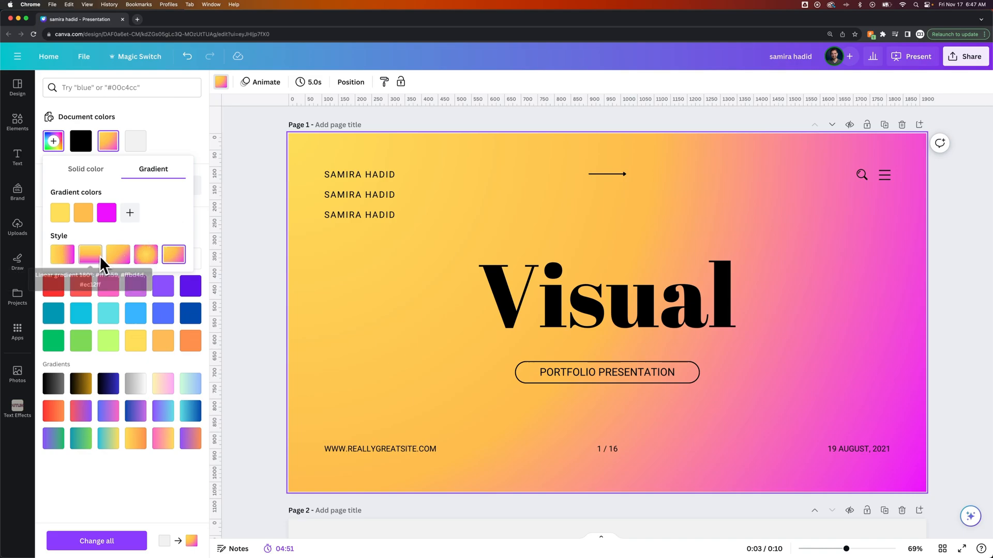